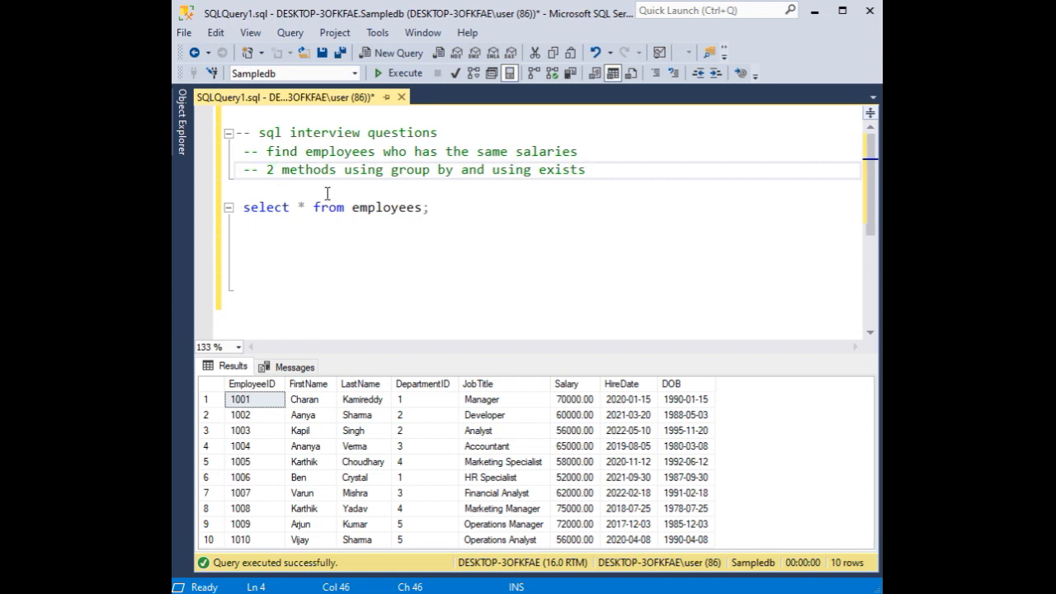
Start a new query: select firstname, salary from employees where salary in (.
left_click(585, 168)
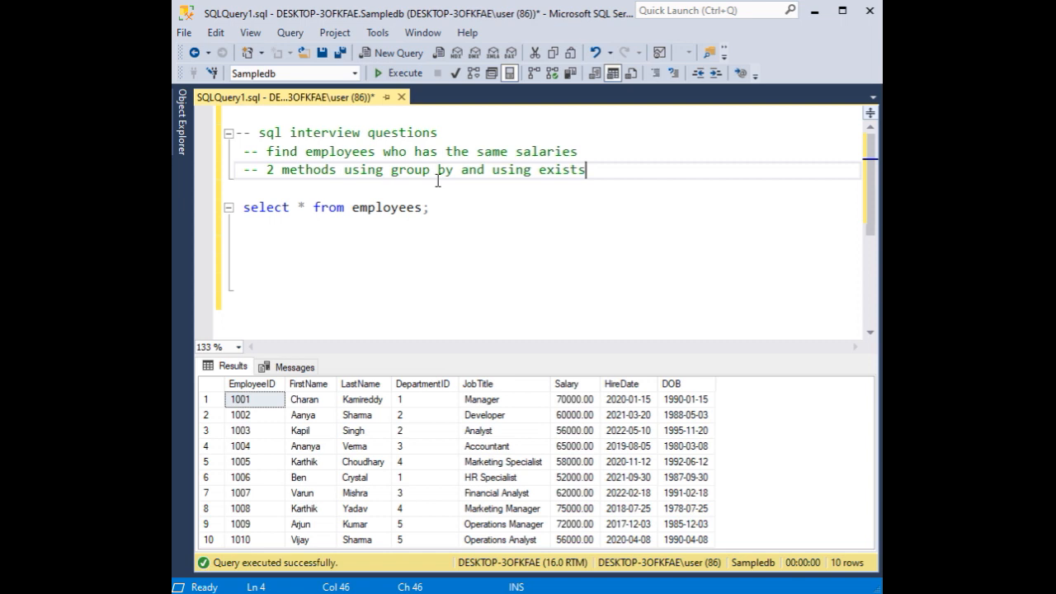
mouse_move(554, 178)
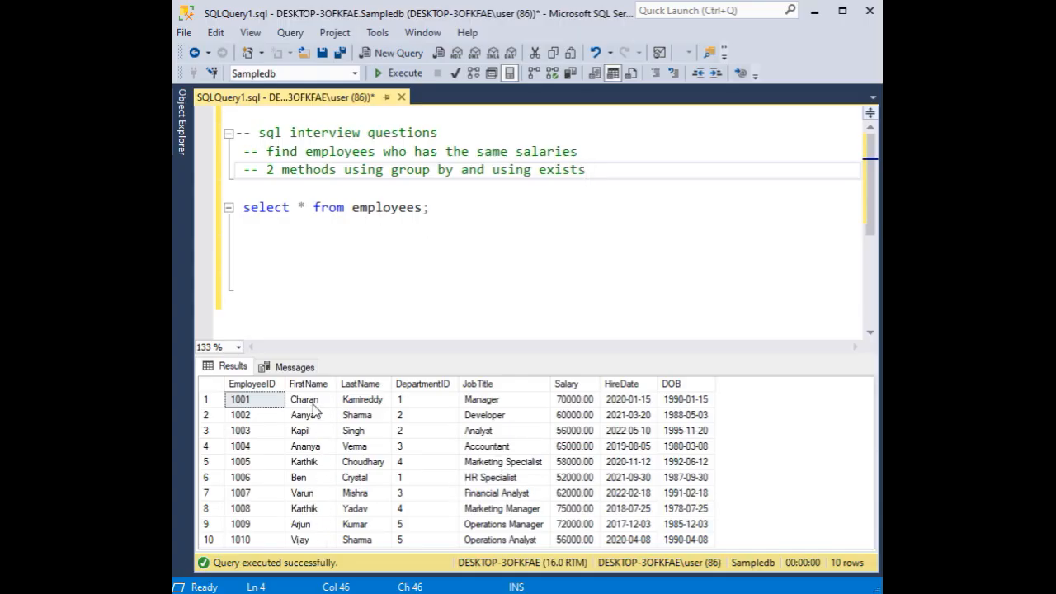
mouse_move(544, 419)
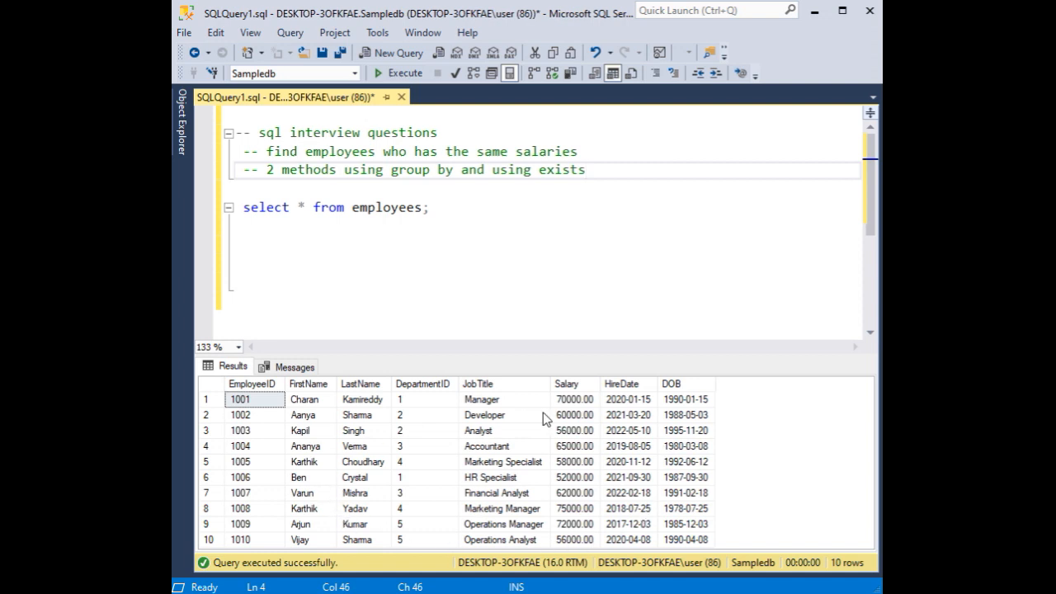
left_click(429, 208)
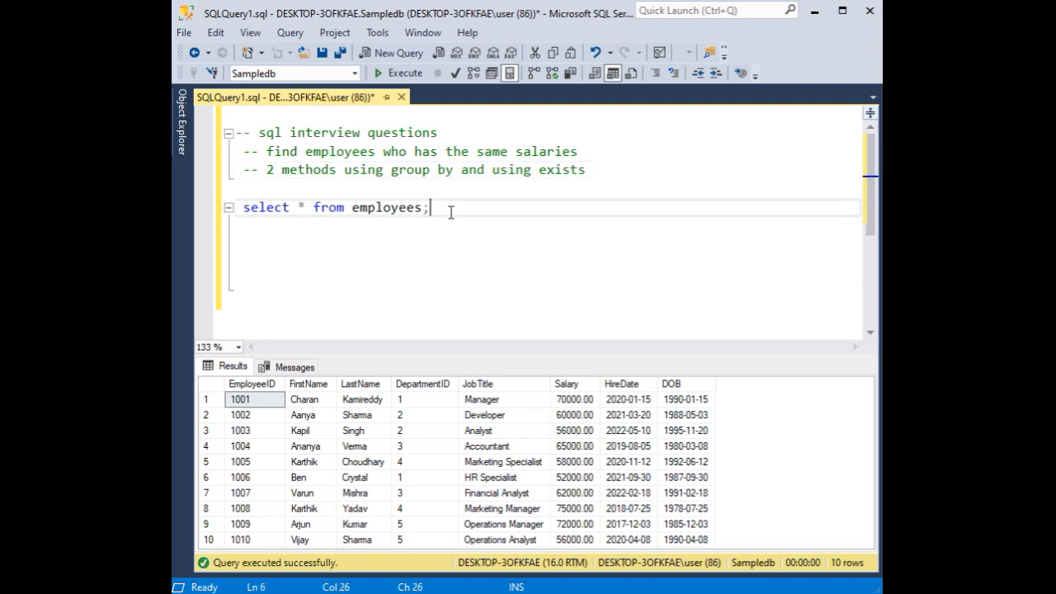
key("enter")
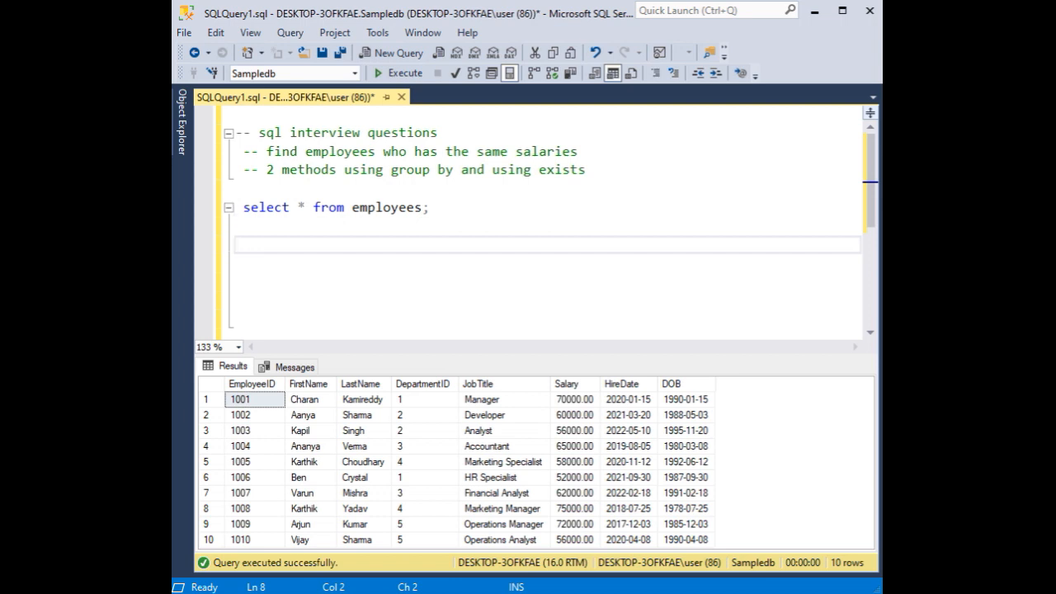
type("select first")
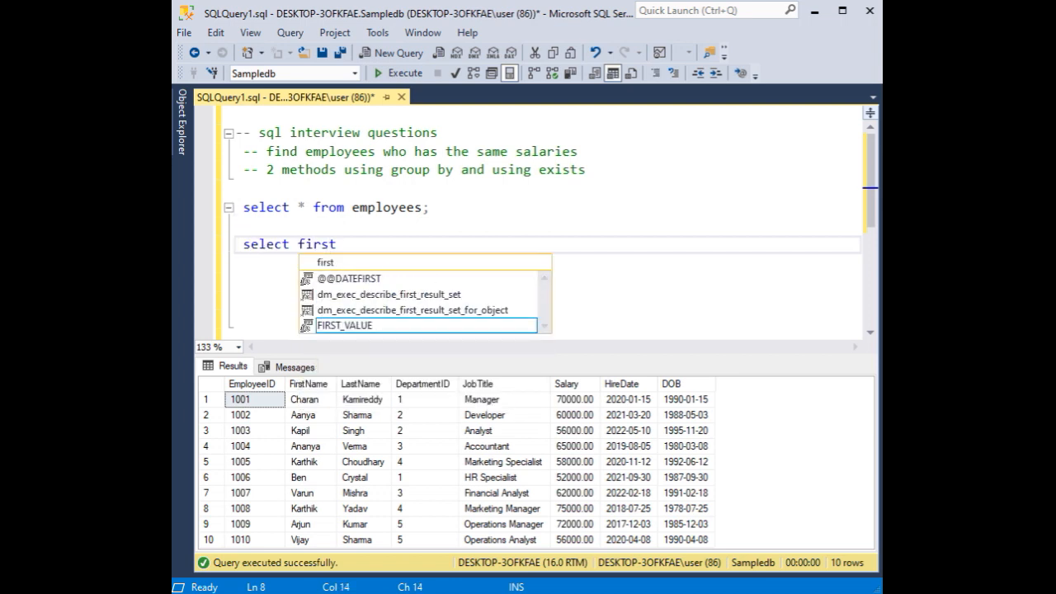
type("name, salary from employees where")
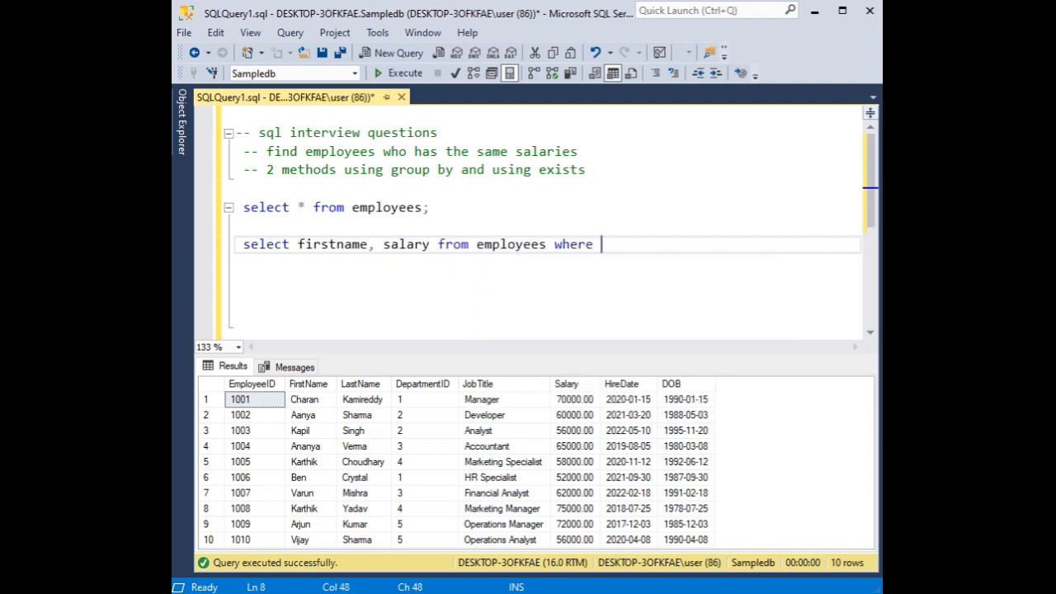
type("salary in")
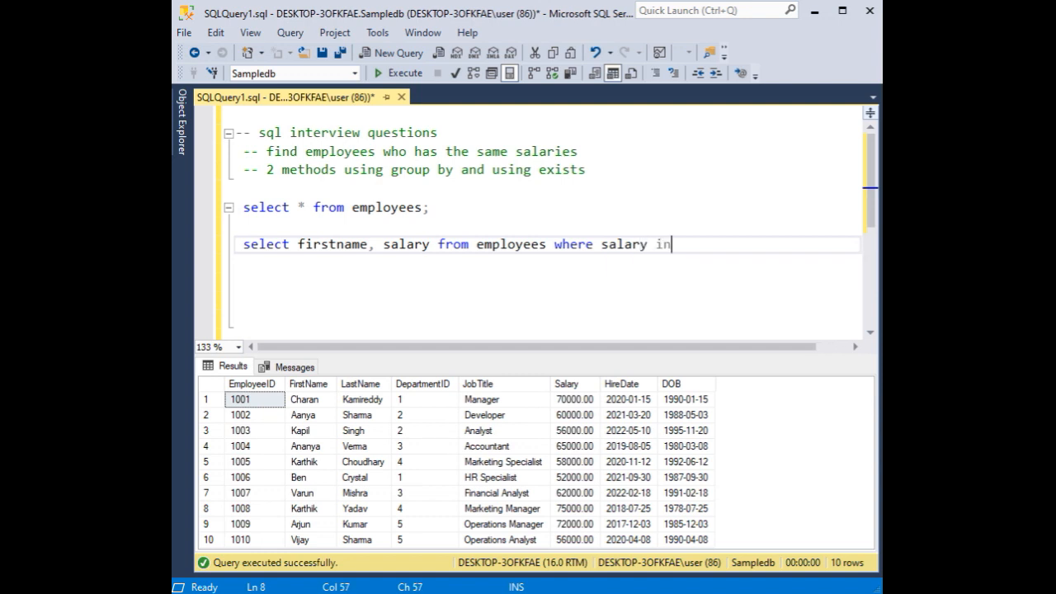
type("(")
type(")")
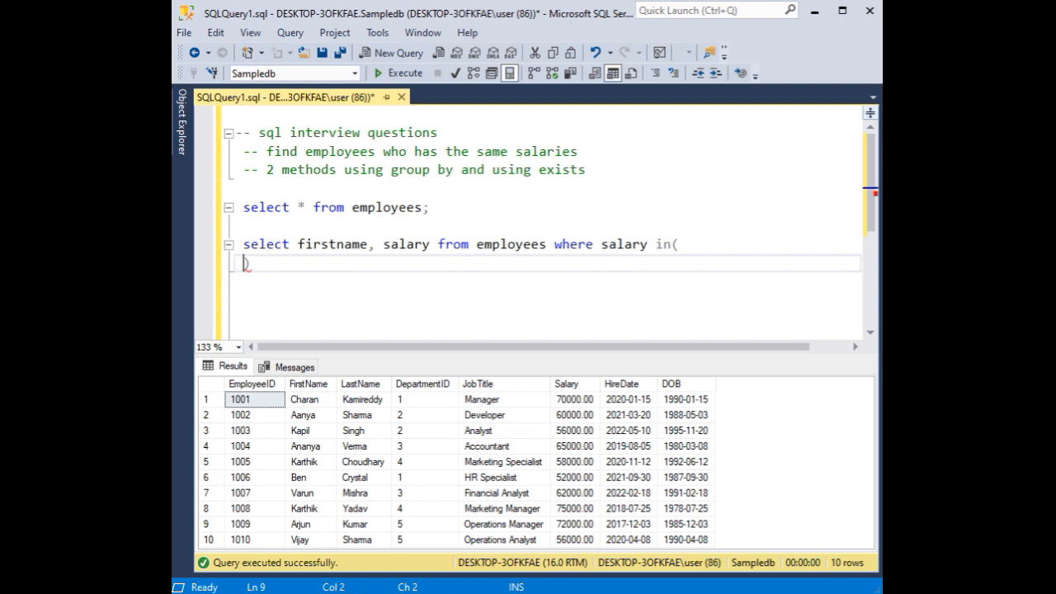
Complete the subquery: select salary from Employees group by salary having count(*)>1);.
type("select")
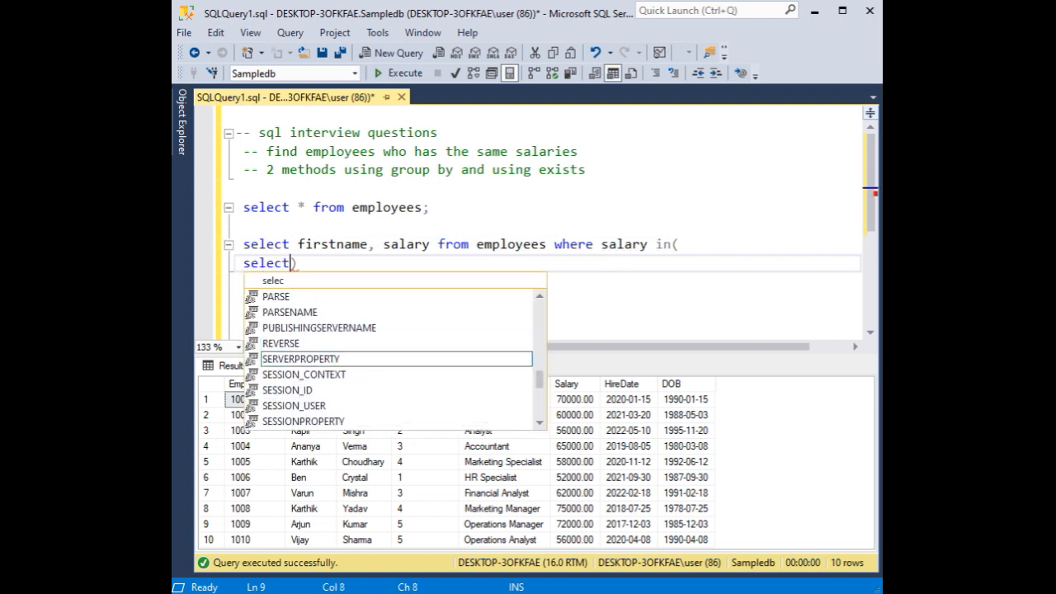
type("aa")
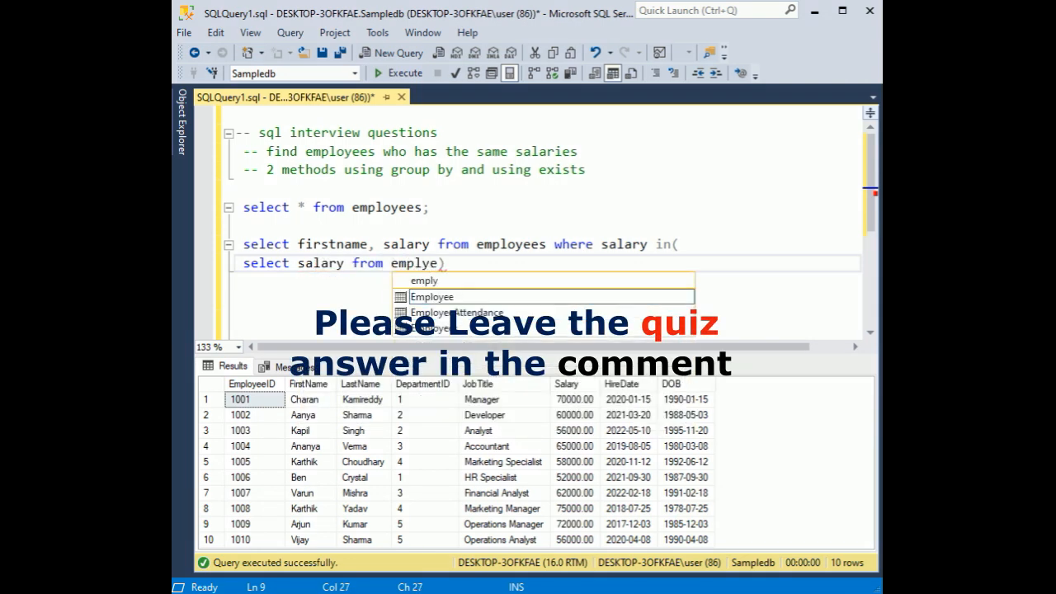
key("BackSpace")
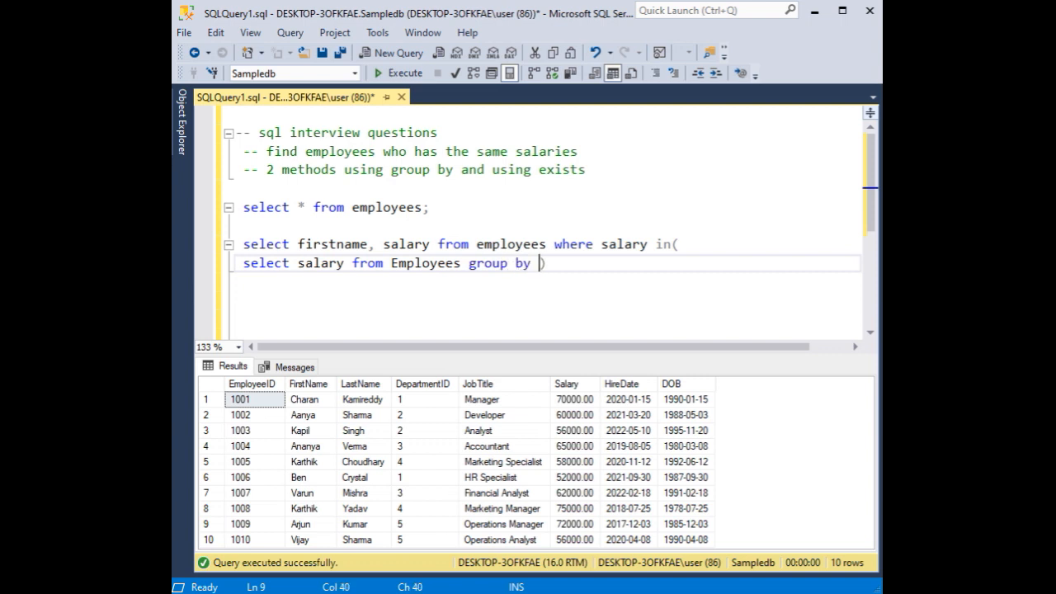
type("salary")
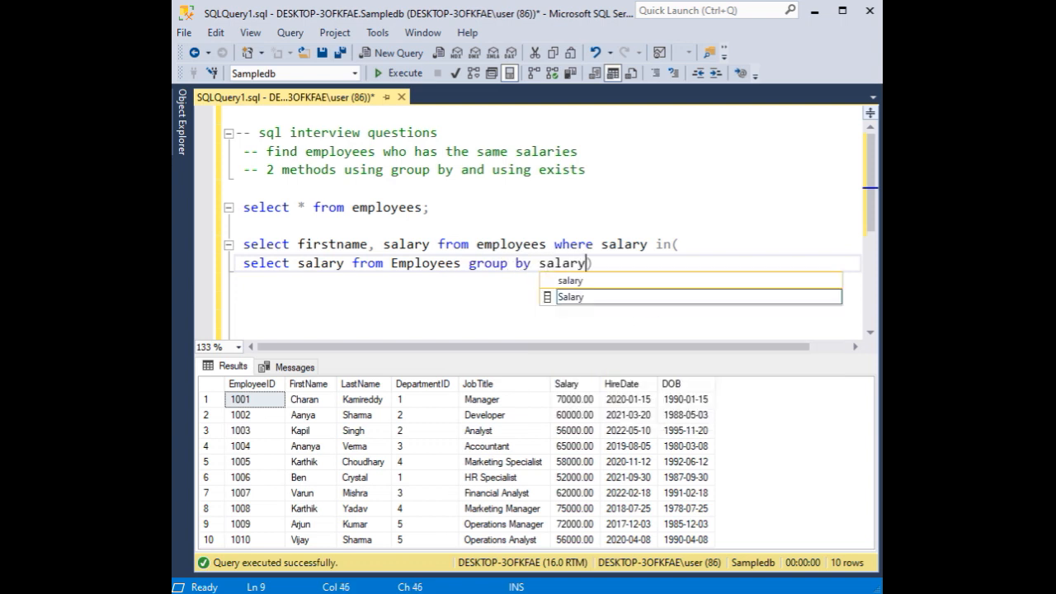
type("haveing")
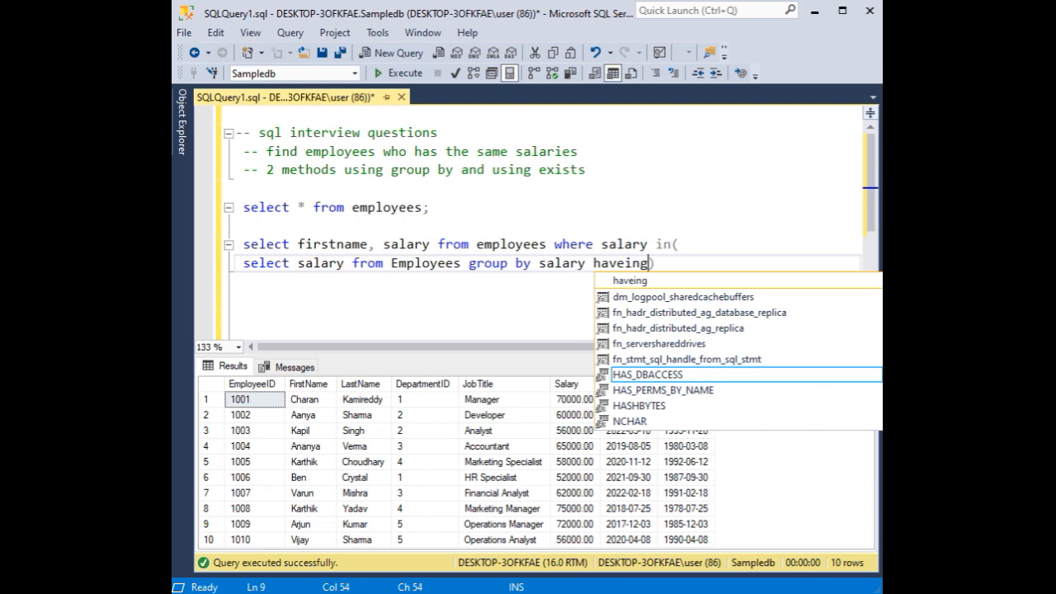
key("BackSpace")
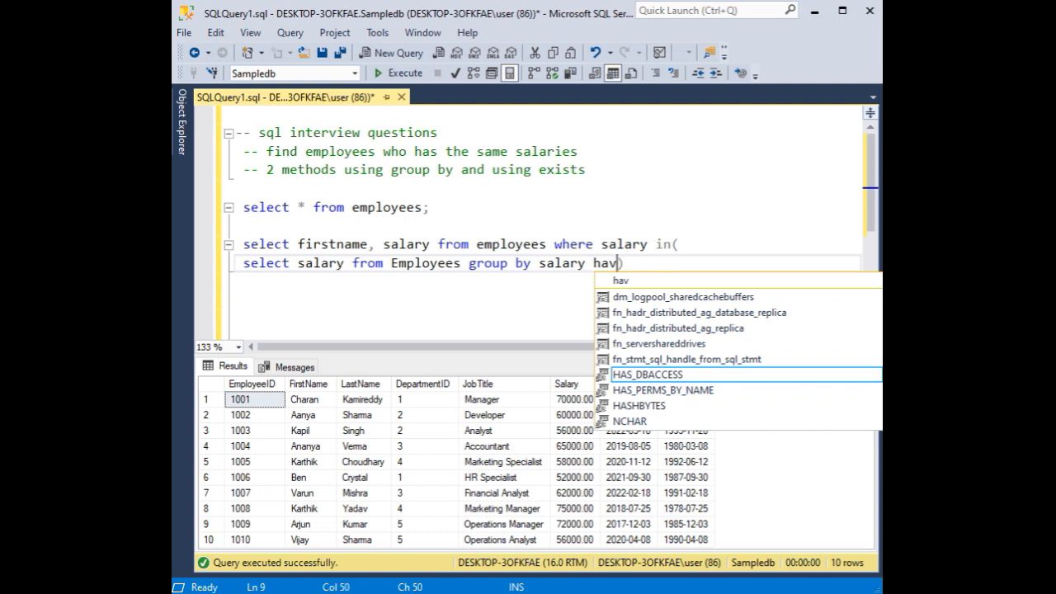
type("ing count(*")
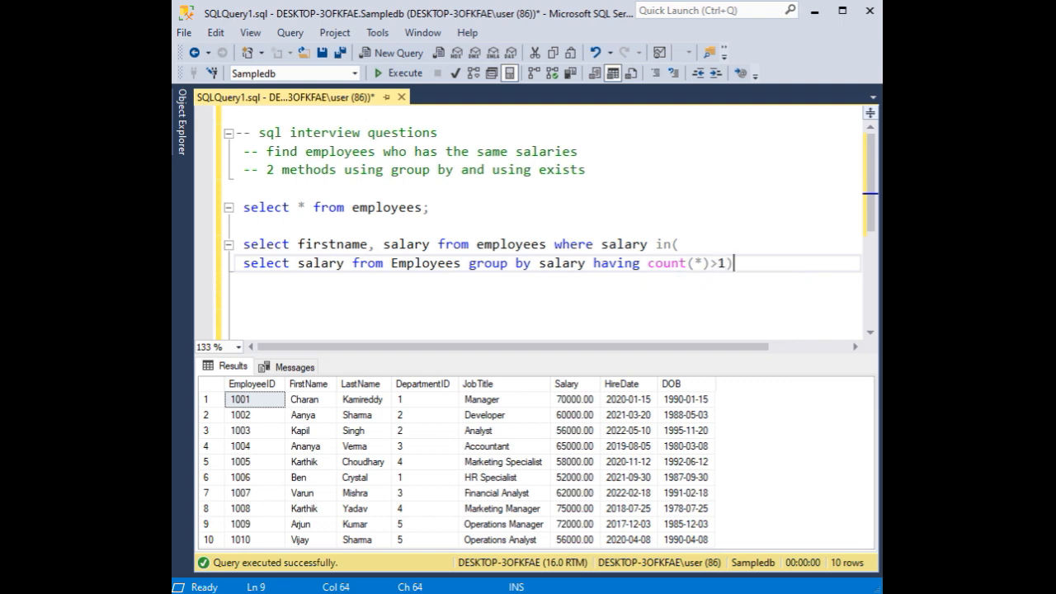
type(");")
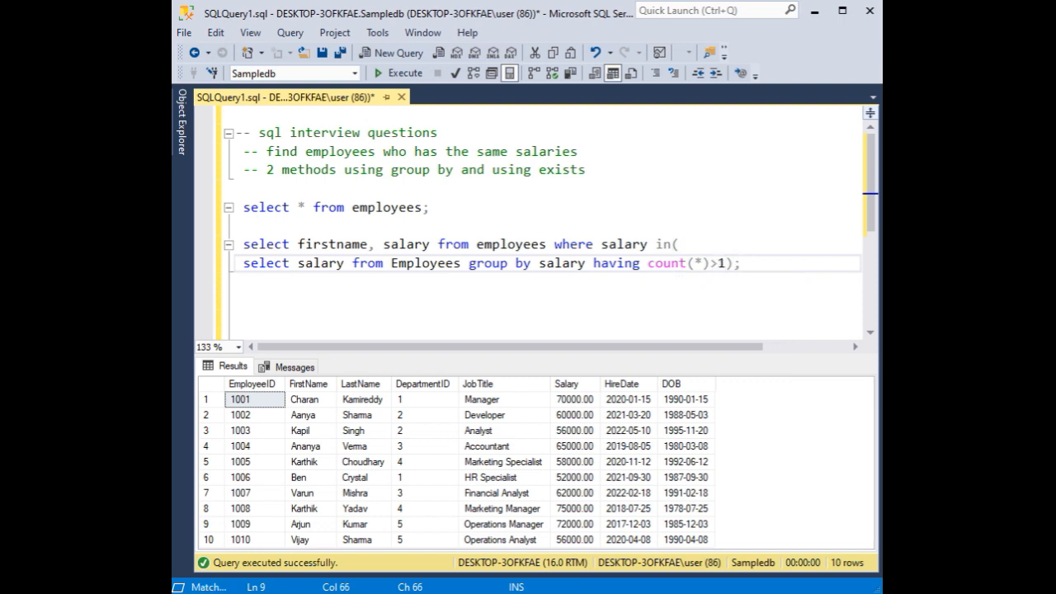
Run the GROUP BY query, returning Kapil and Vijay both earning 56000.
left_click_drag(739, 262, 237, 244)
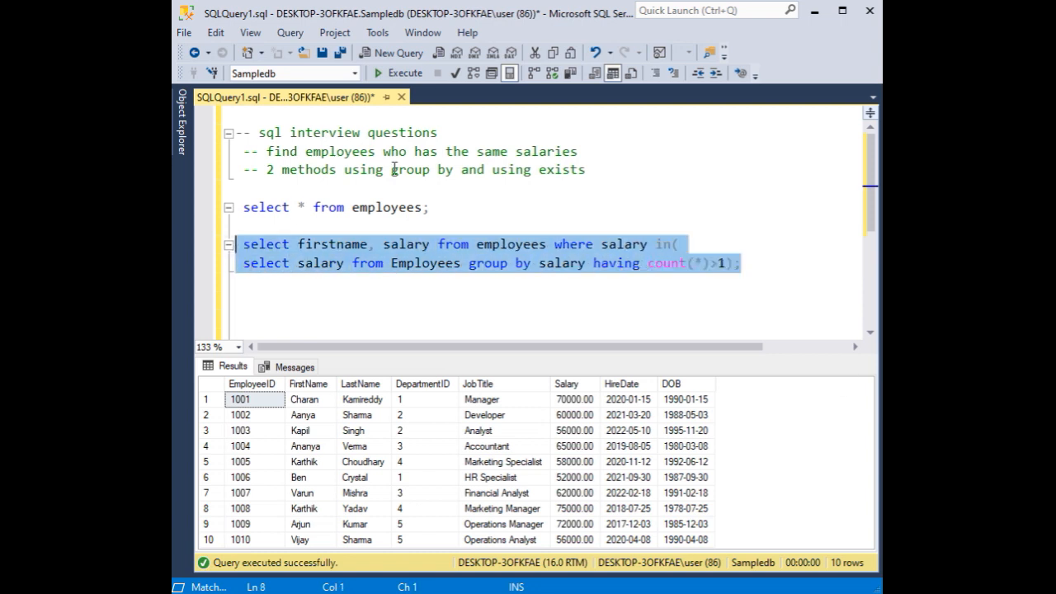
left_click(399, 73)
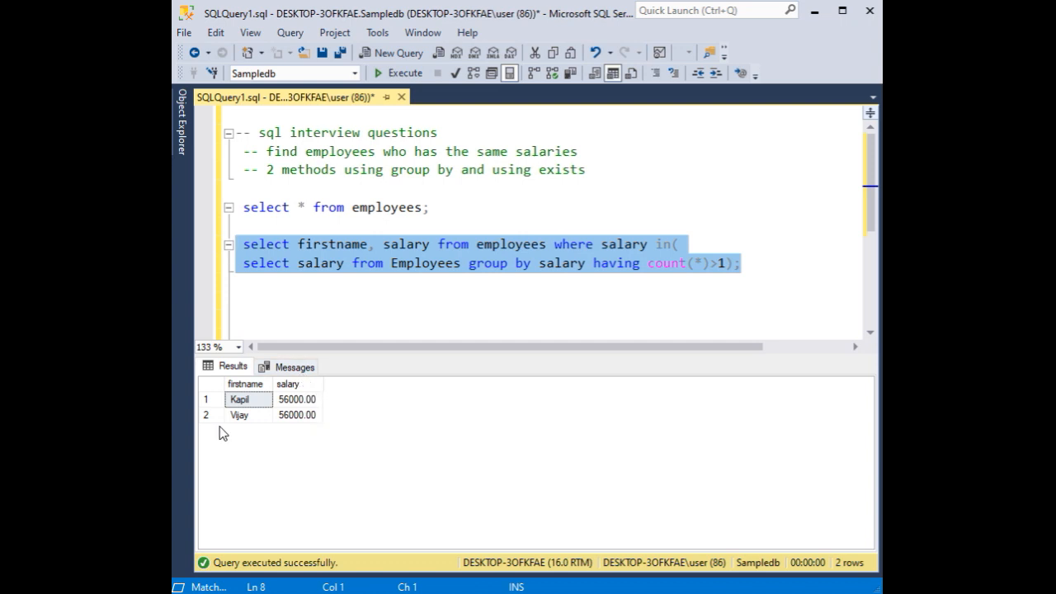
left_click(741, 263)
type("--")
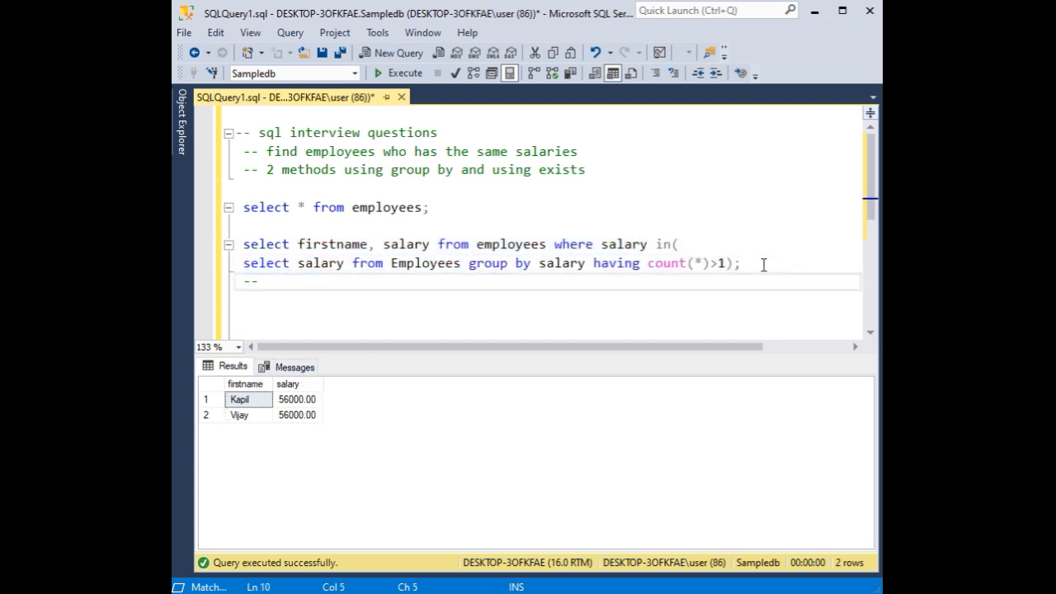
Label the first query '--groupby', add an '-- exists' comment below and begin a new select.
type("exists")
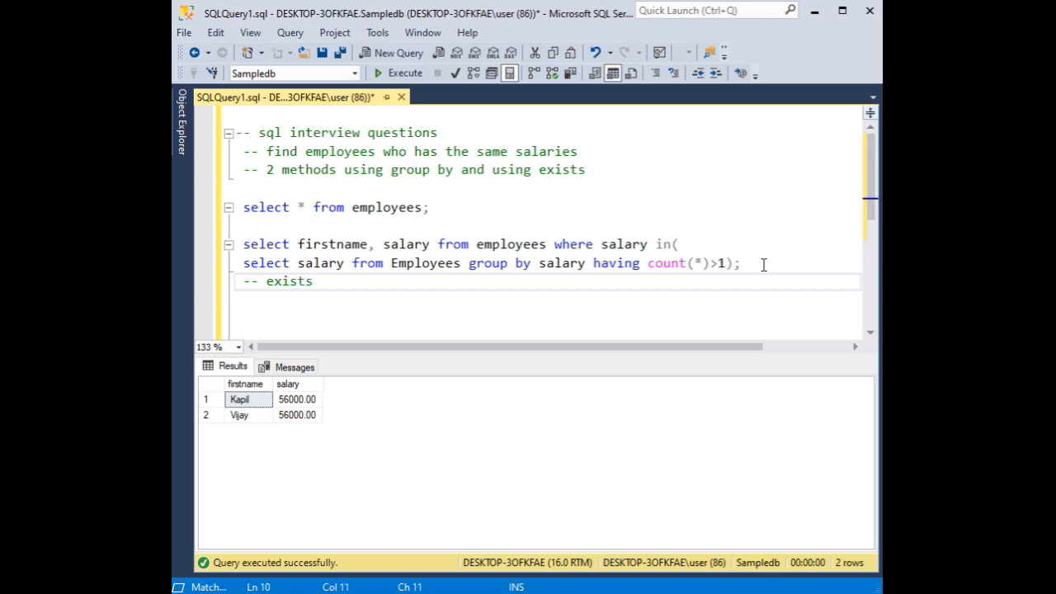
left_click(245, 280)
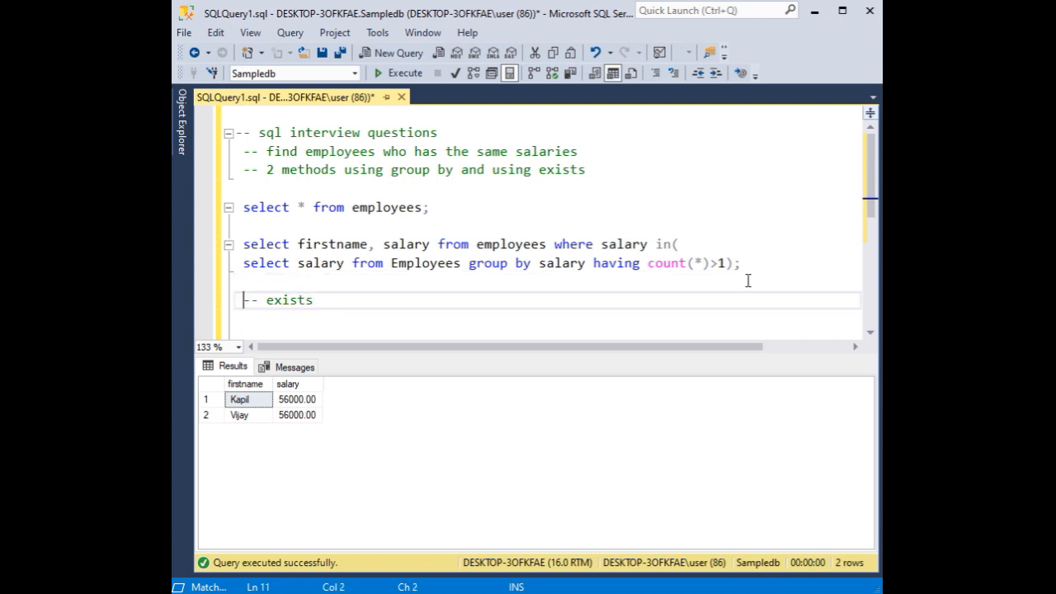
key("enter")
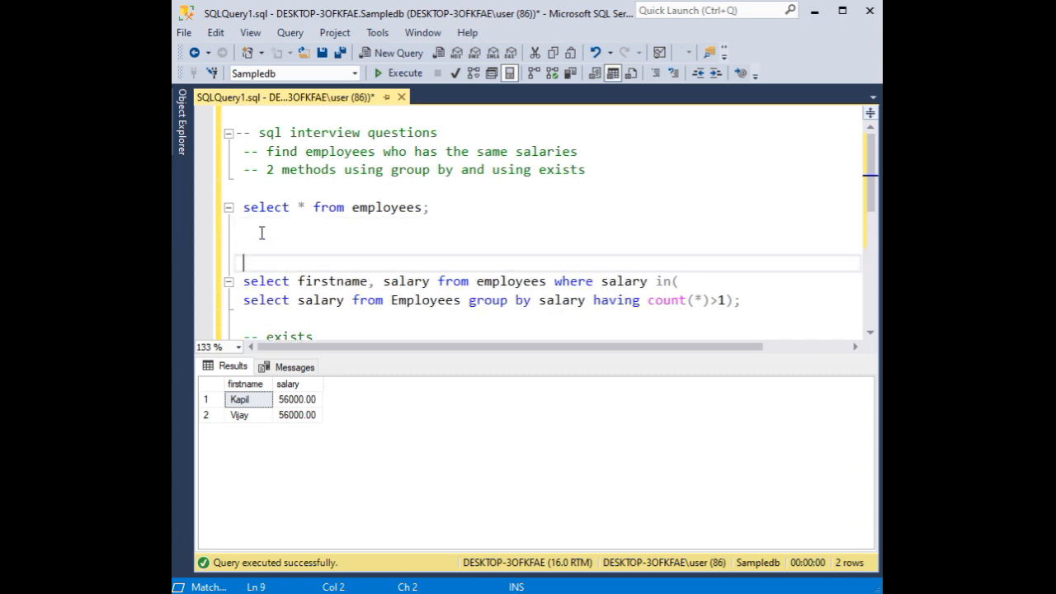
type("--groupby")
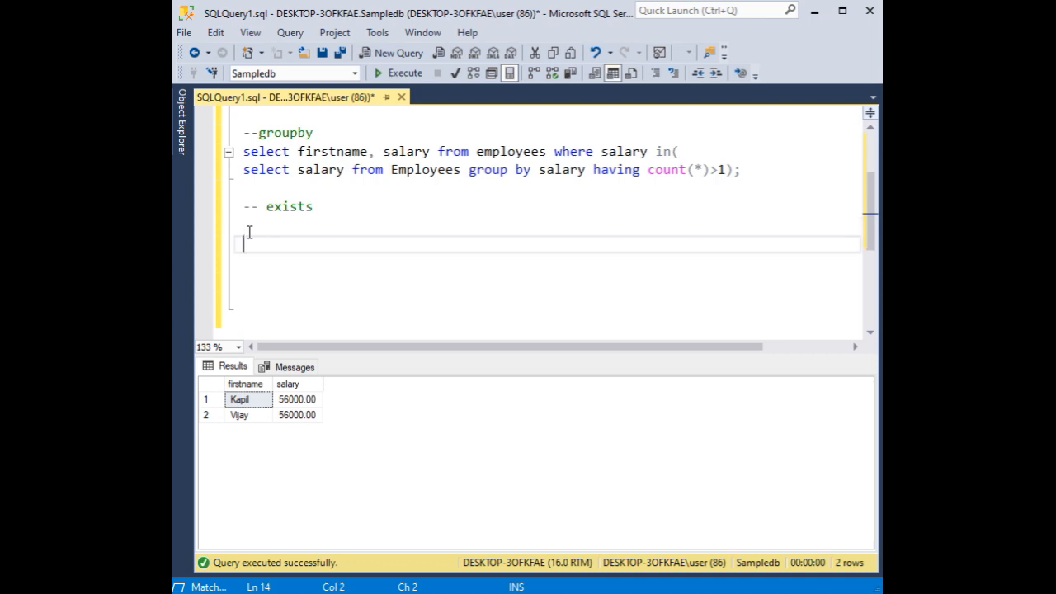
type("select fi")
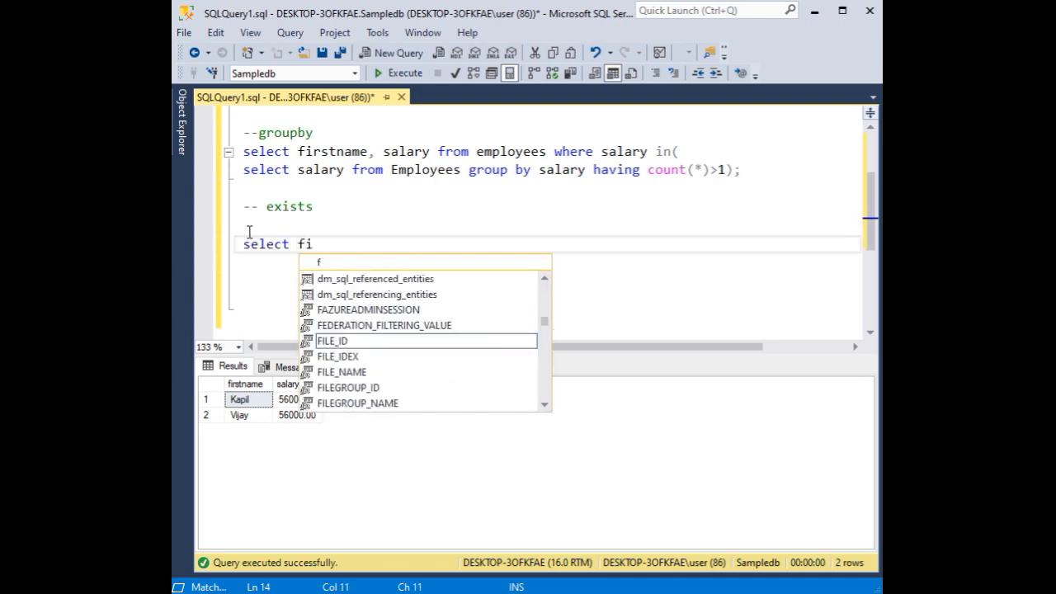
Write the outer query: select firstname, salary from Employees e1 where exists(select.
type("rstnam")
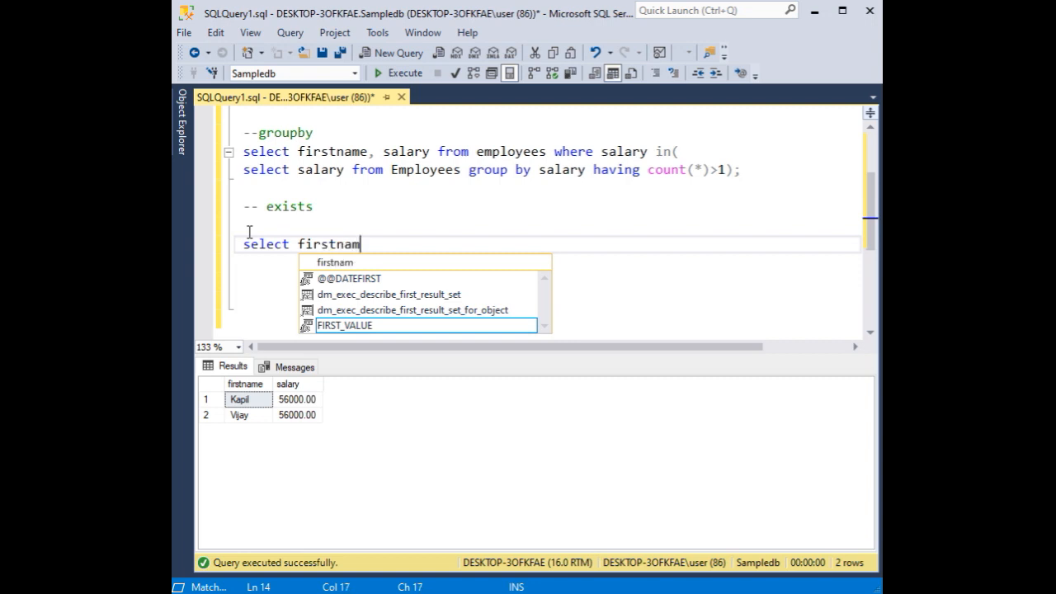
type("e,salary f")
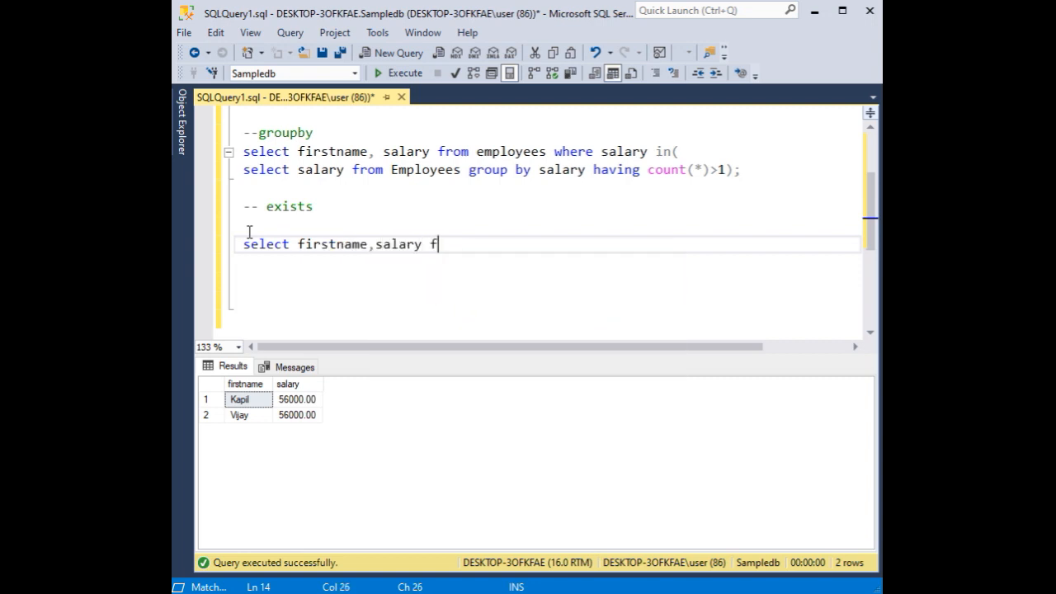
type("rom employees")
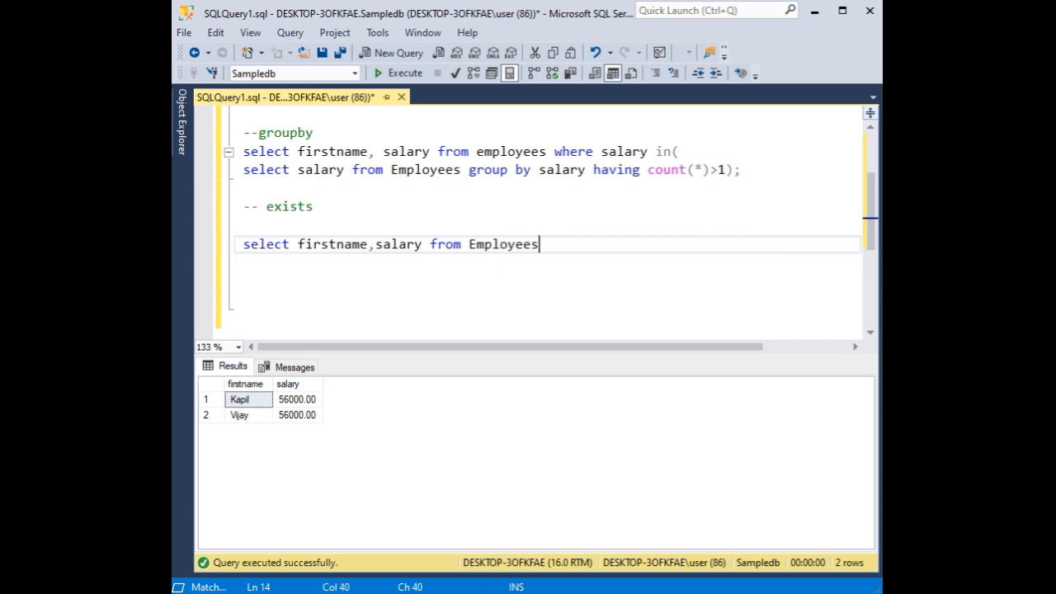
type("e1")
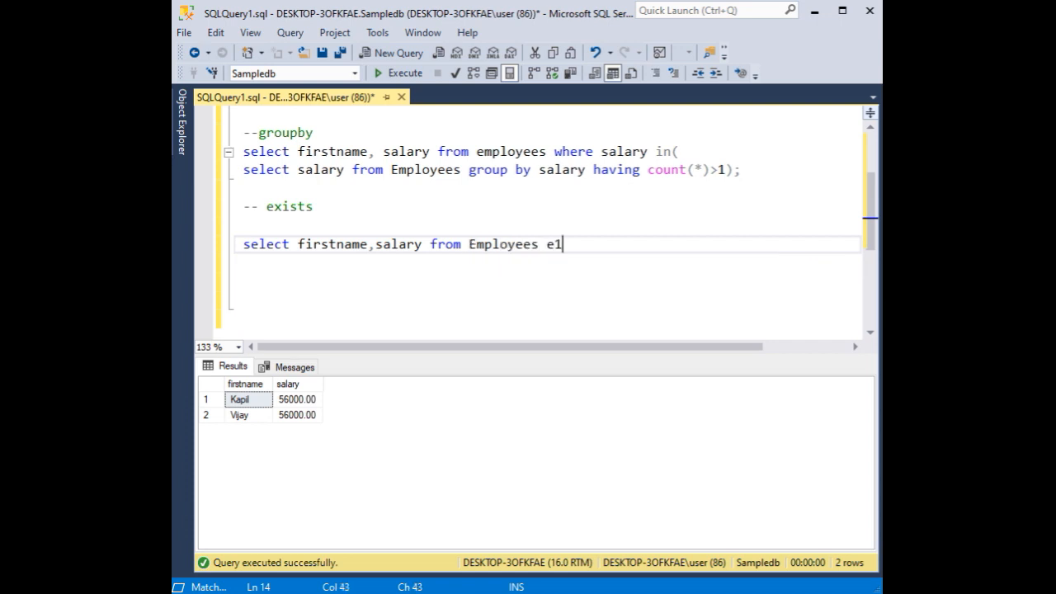
type("where exists(")
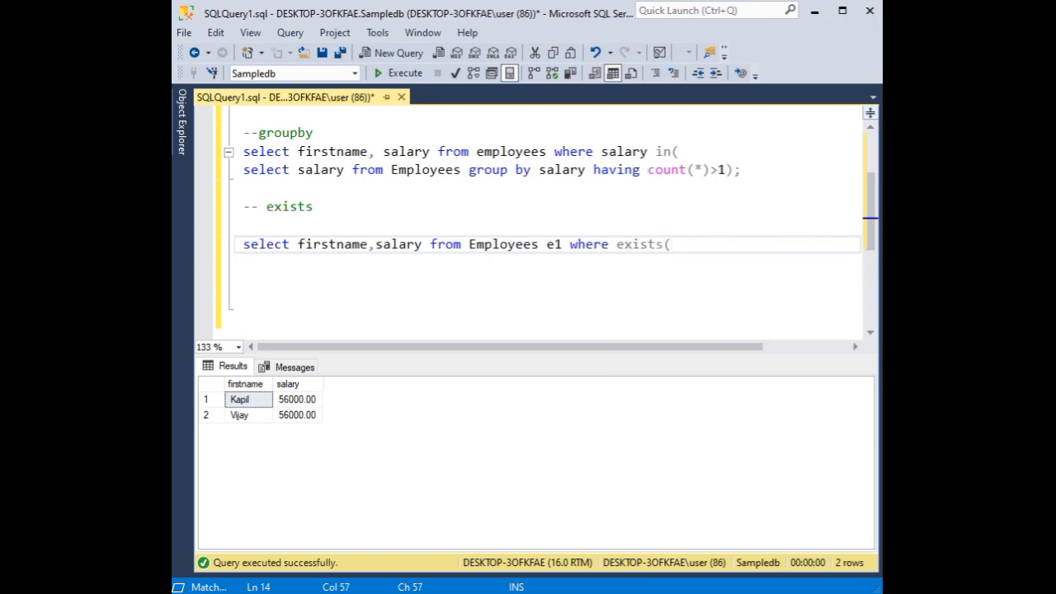
type("select 1 from")
type(");")
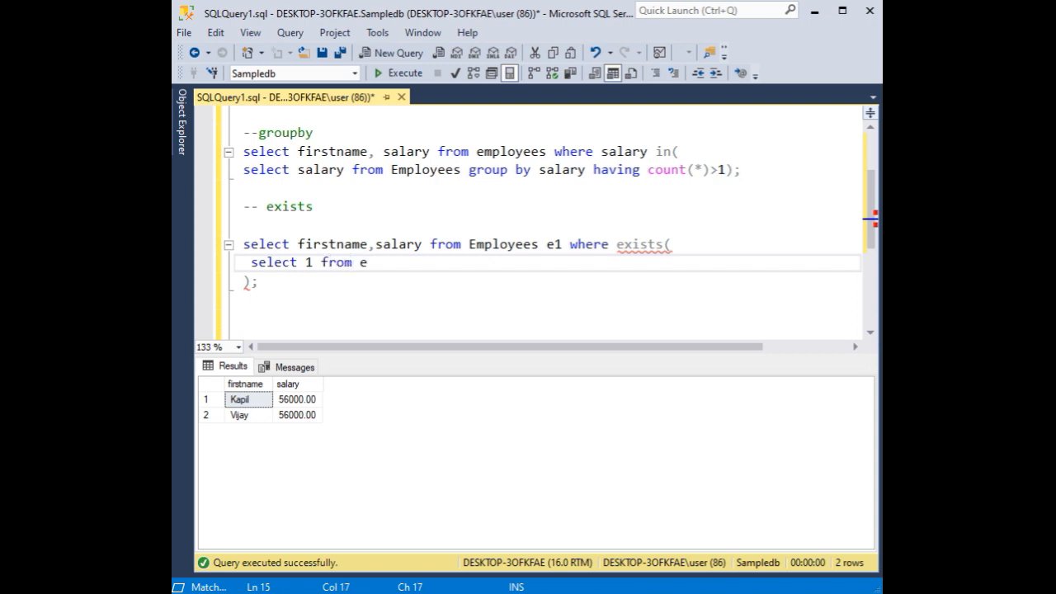
Write the subquery source employees e2 with condition e2.salary=e1.salary.
type("employees e")
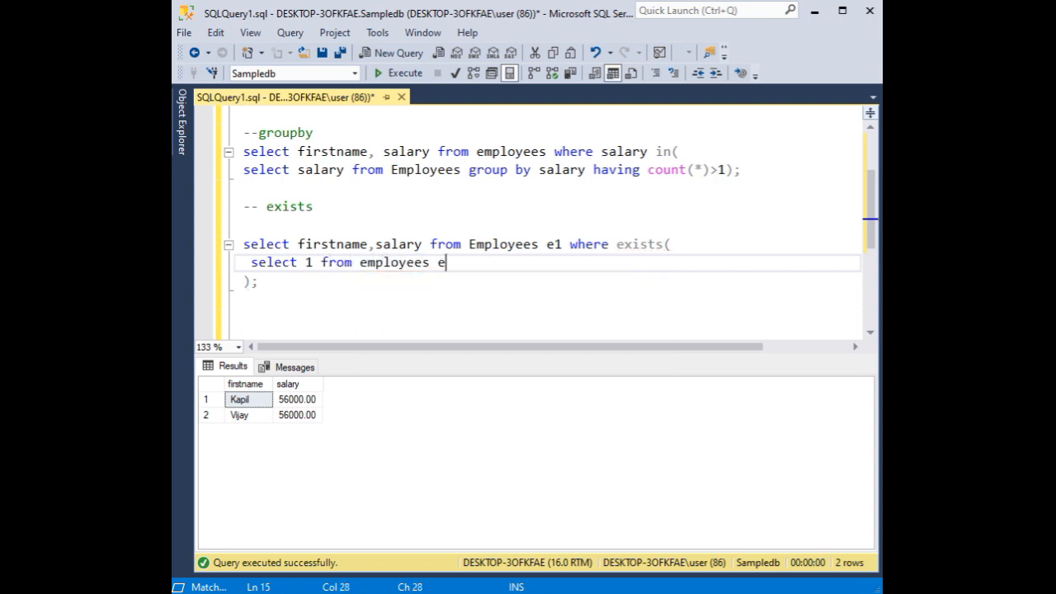
type("2")
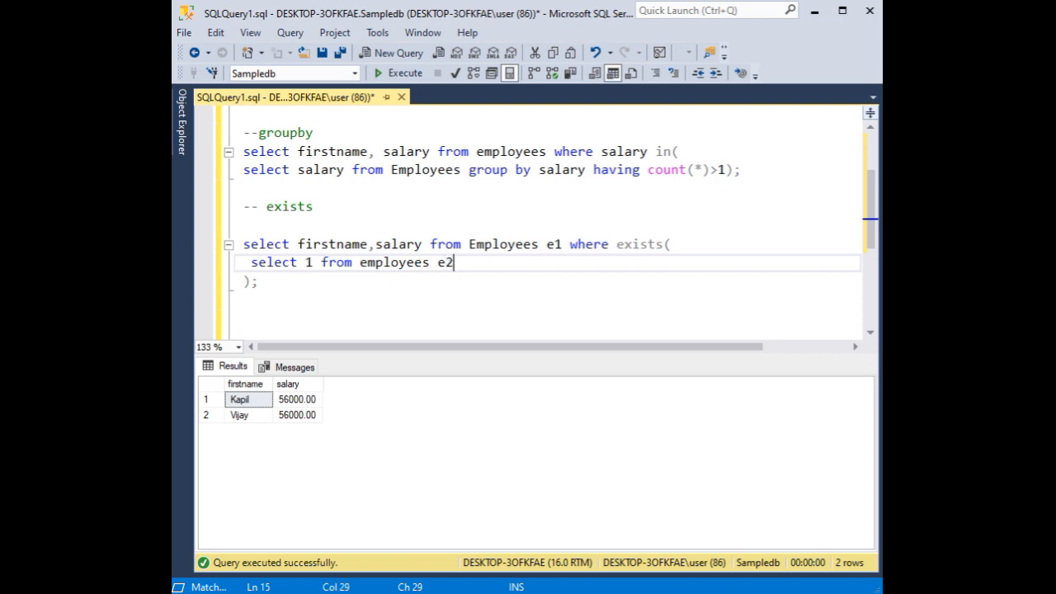
type("wher")
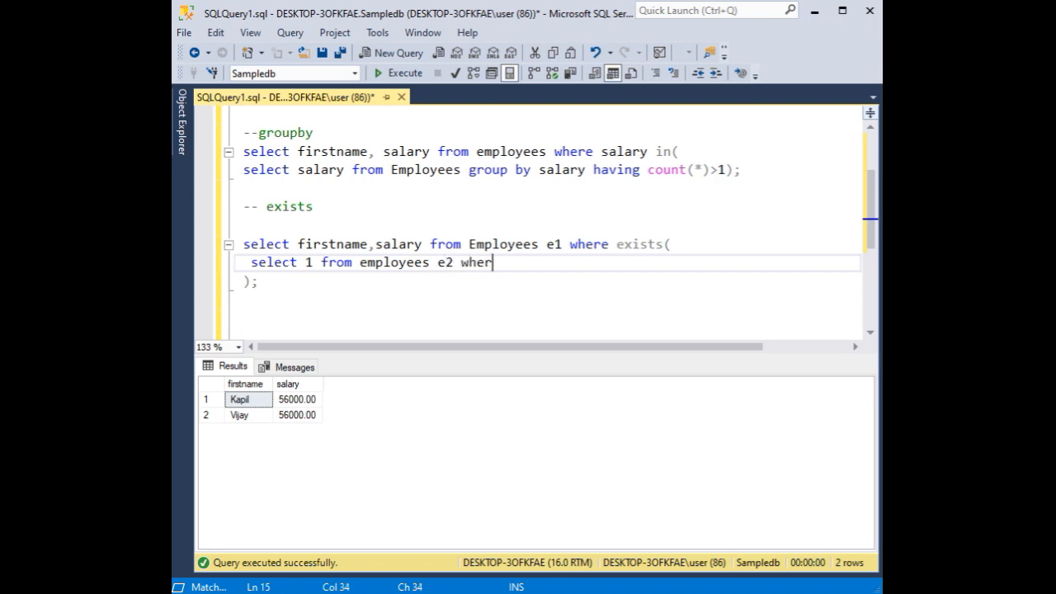
type("e e")
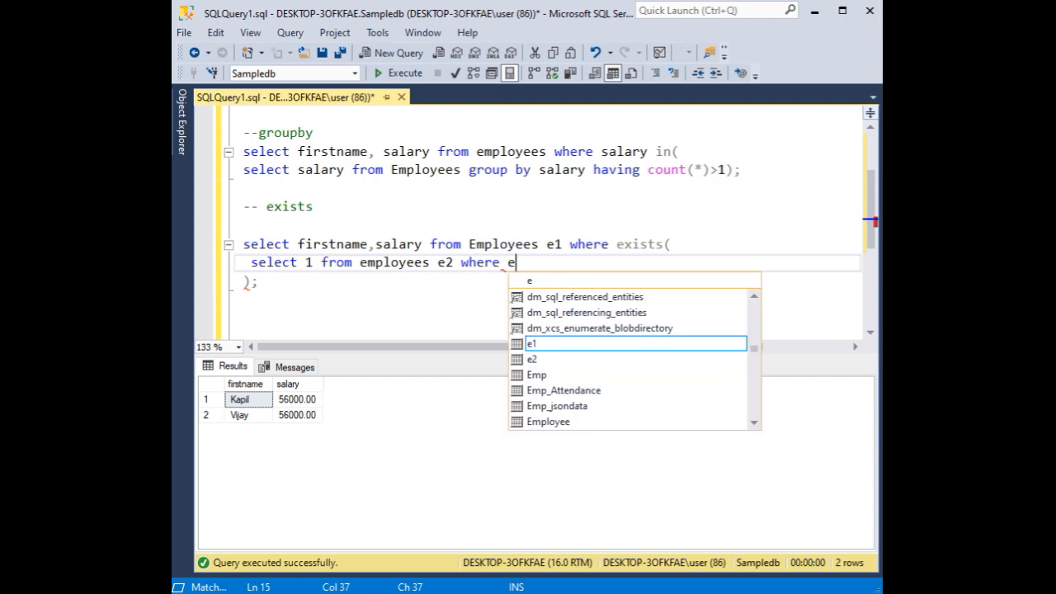
type("2.salary")
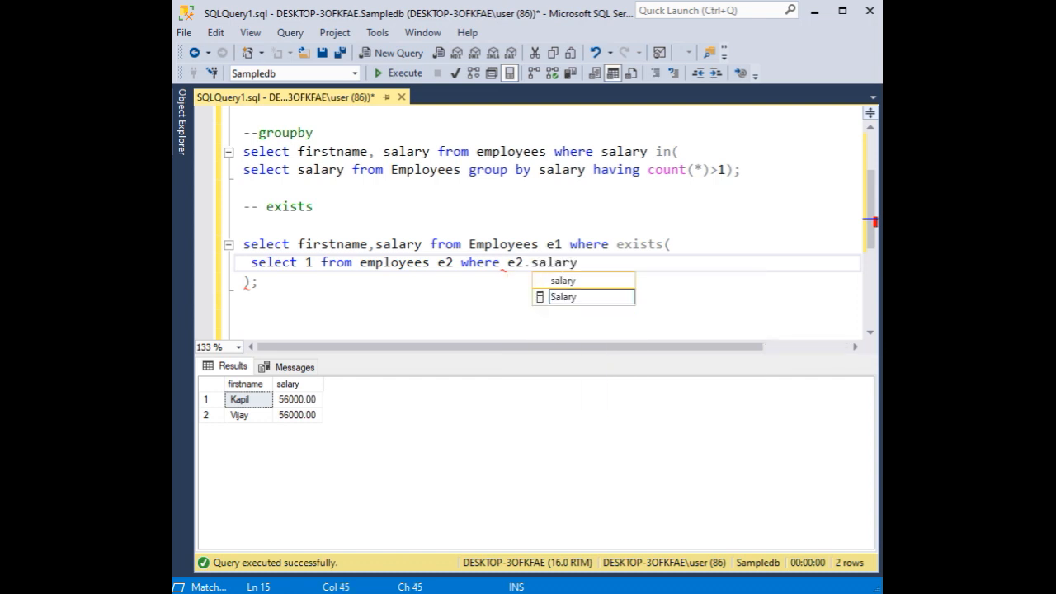
type("=")
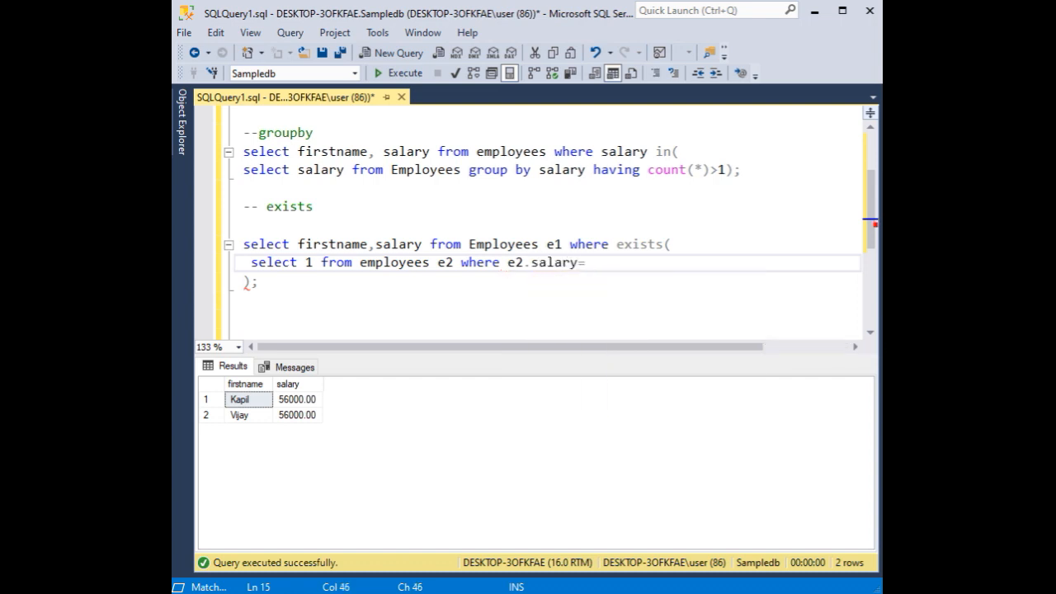
type("e1.salary and")
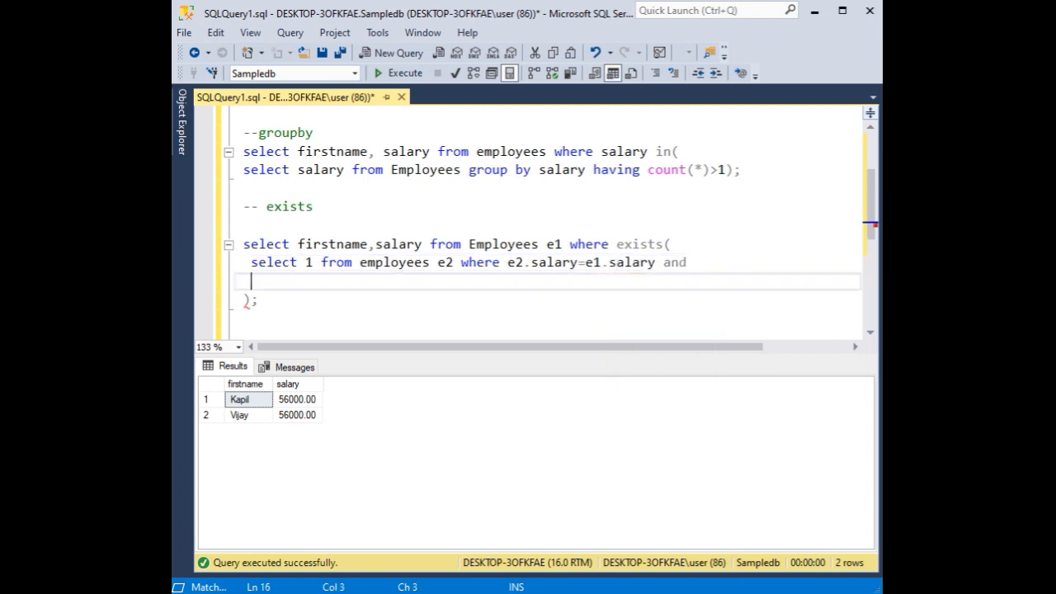
Add the condition e2.EmployeeID<>e1.EmployeeID to complete the EXISTS subquery.
type("e2.")
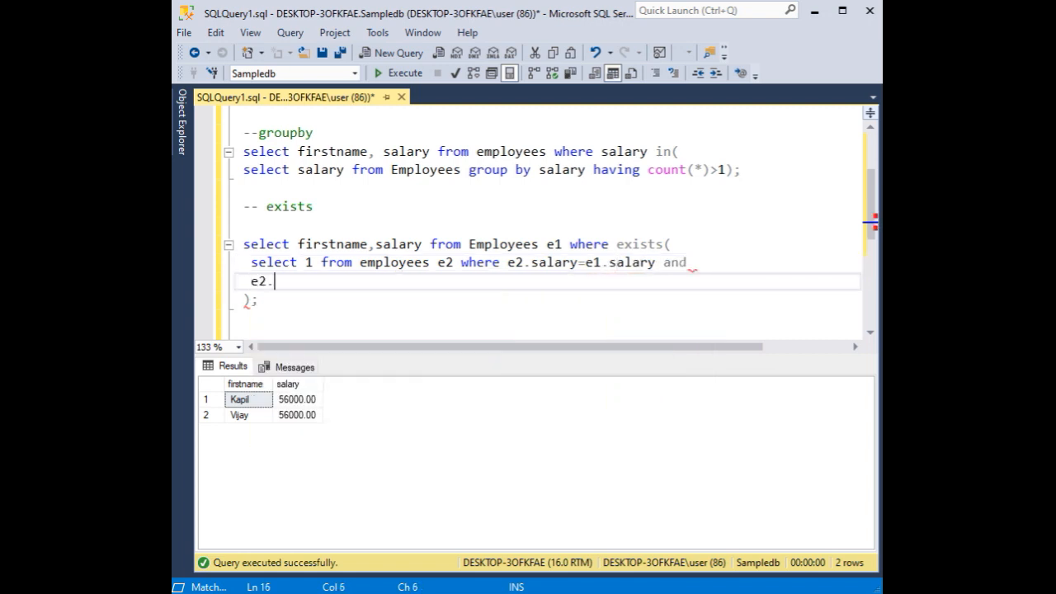
type("empl")
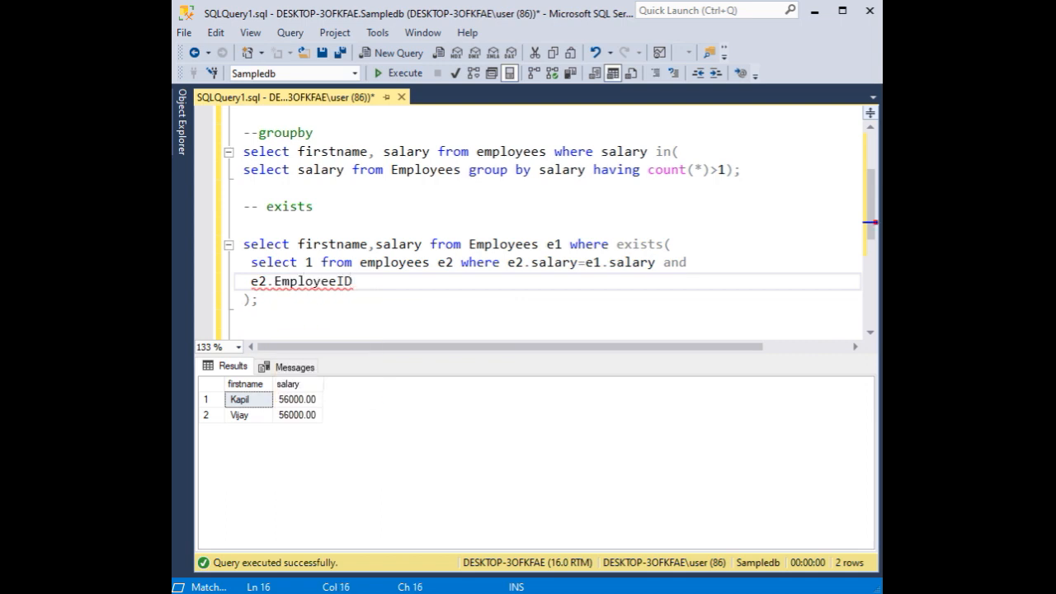
type("<>")
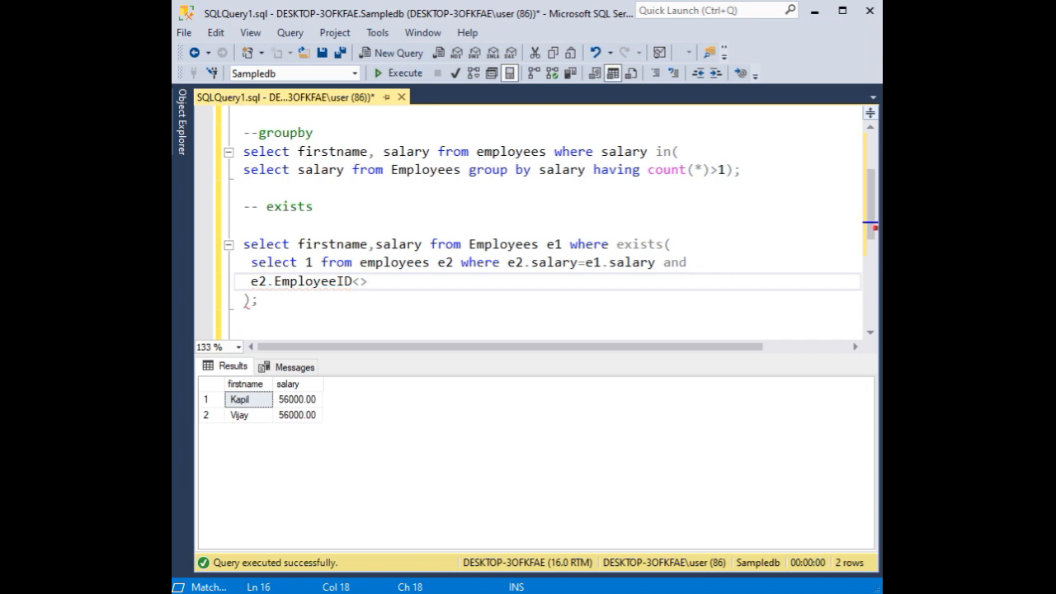
type("e1")
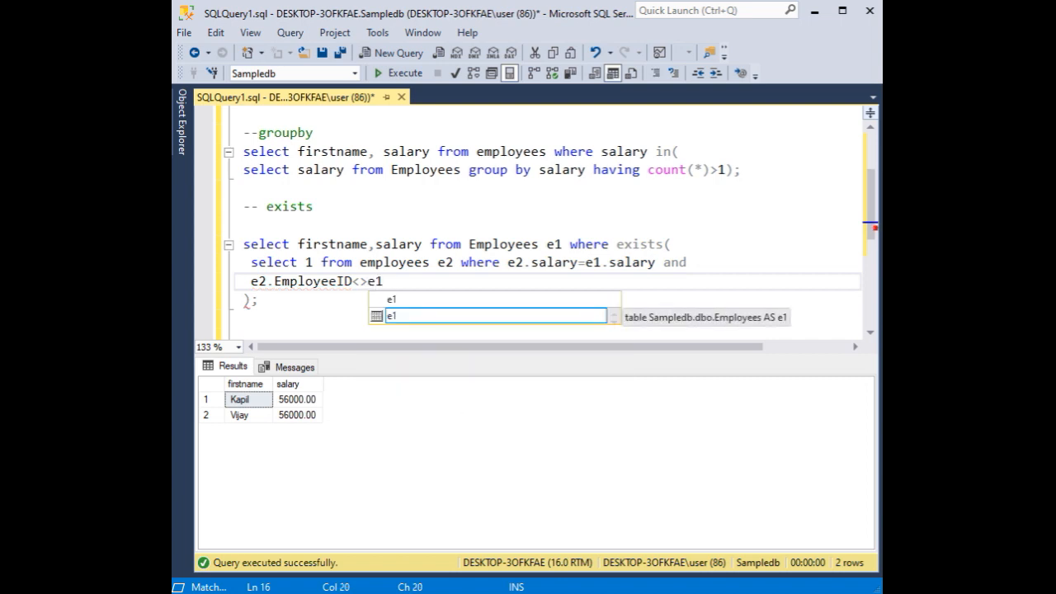
type(".emp")
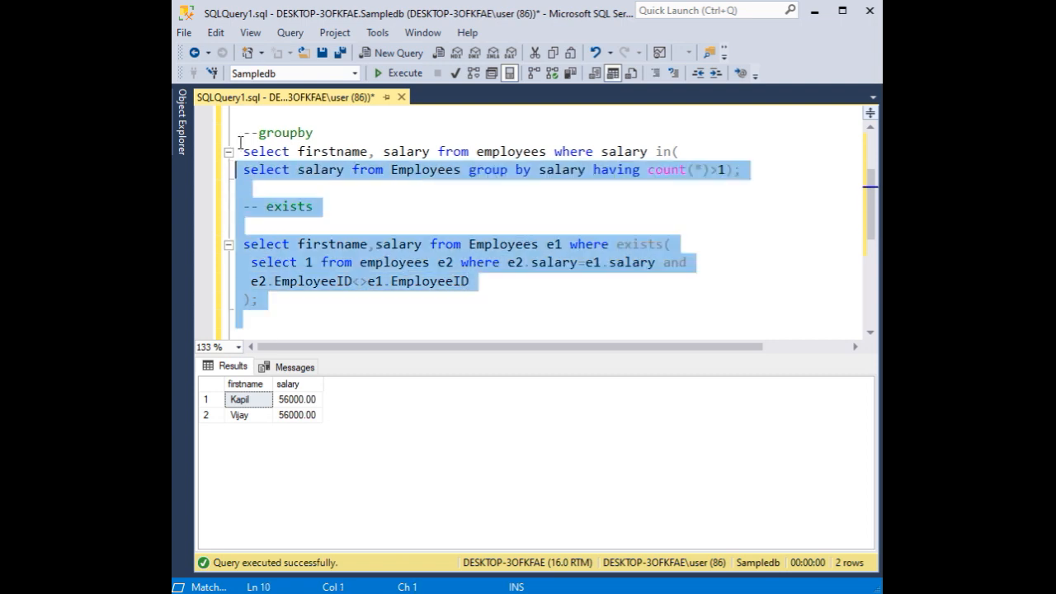
Run both queries together, each returning Kapil and Vijay at 56000, and review the script.
left_click(399, 72)
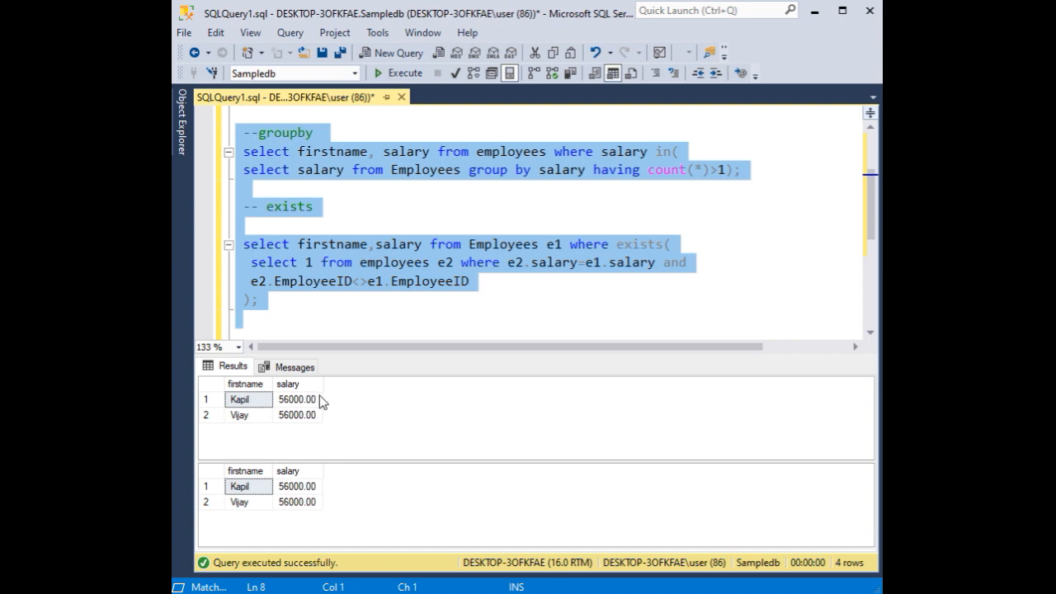
mouse_move(300, 139)
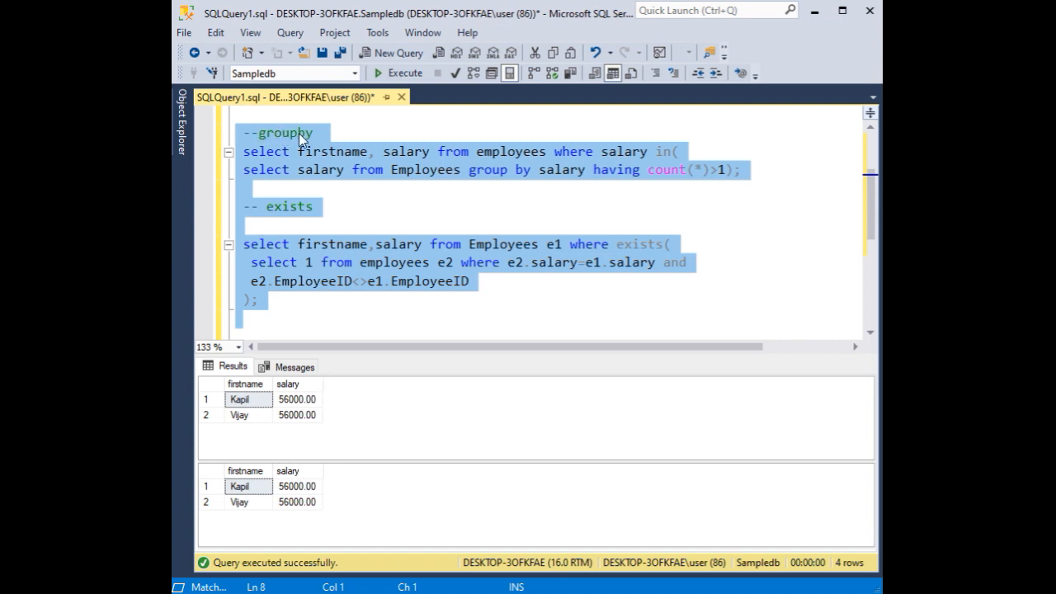
mouse_move(677, 185)
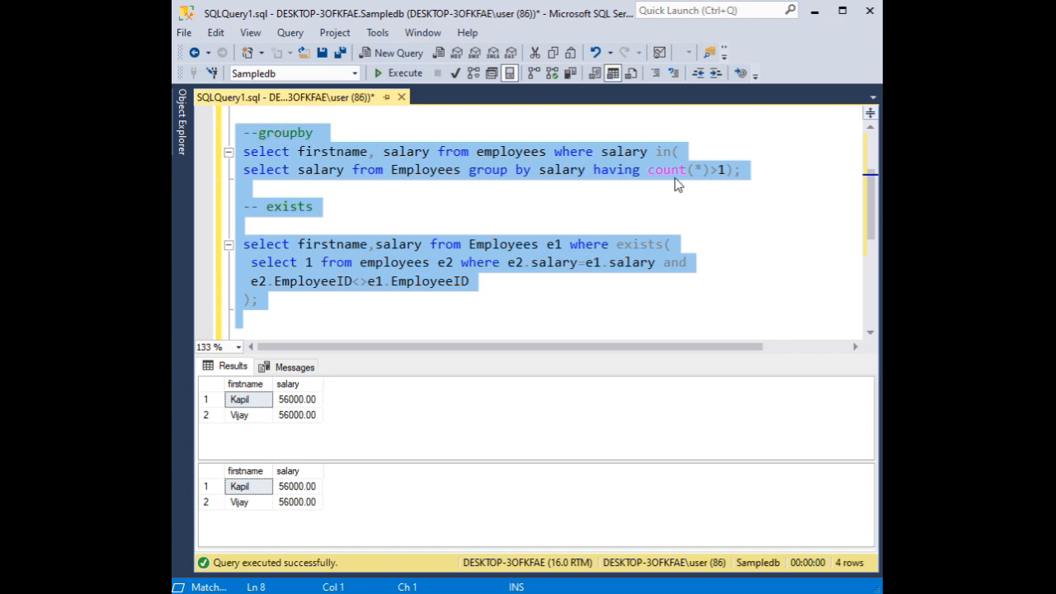
mouse_move(267, 477)
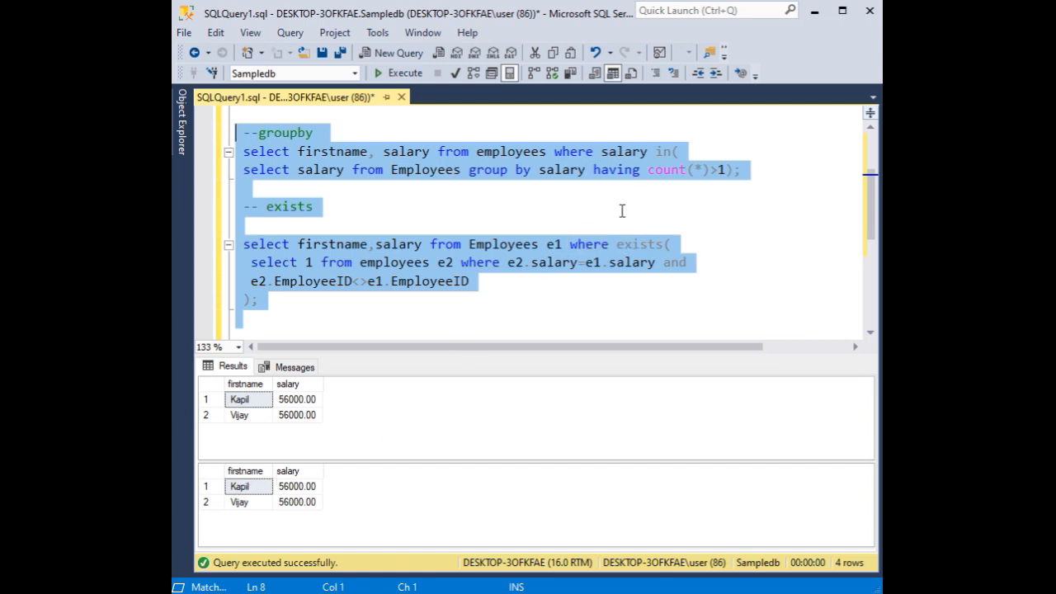
scroll("up", 3)
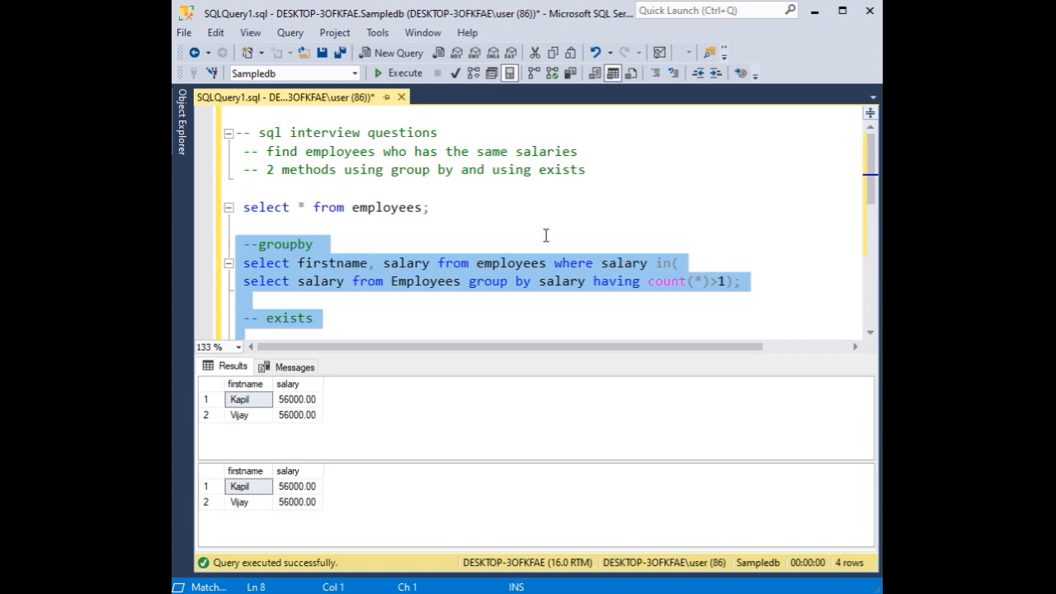
mouse_move(406, 419)
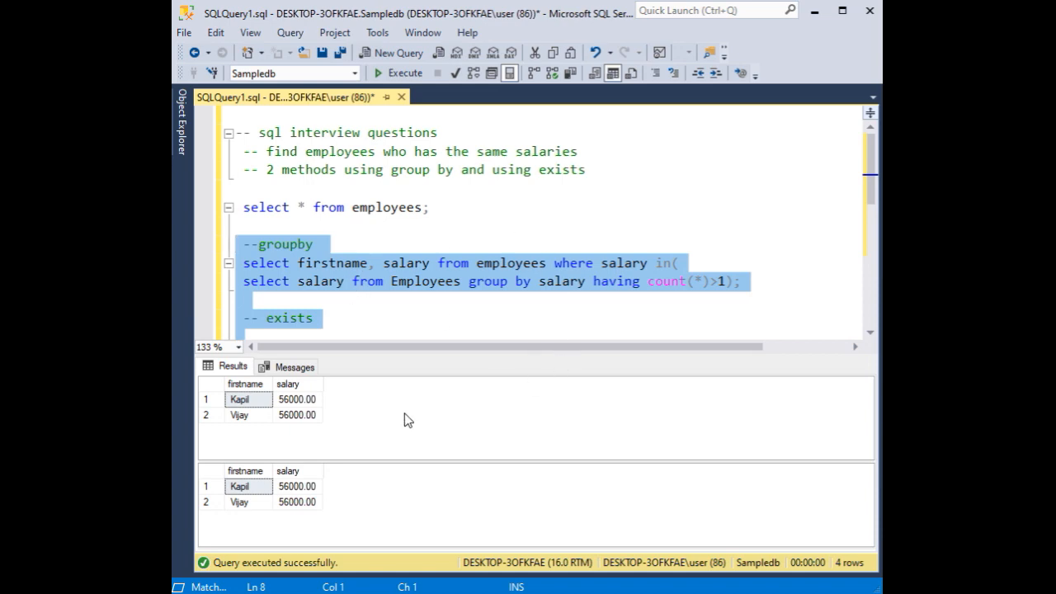